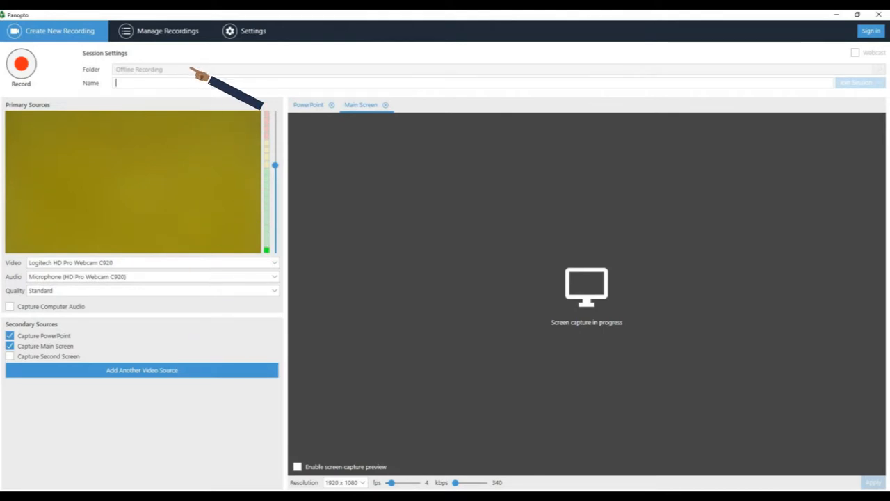
- Name the recording session 'Training 101' in the Session Settings Name field
text(Training 101)
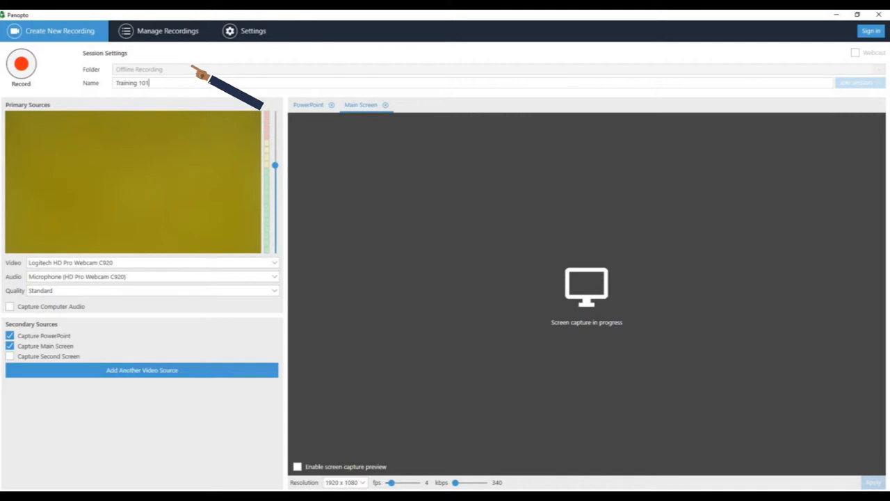
click(274, 261)
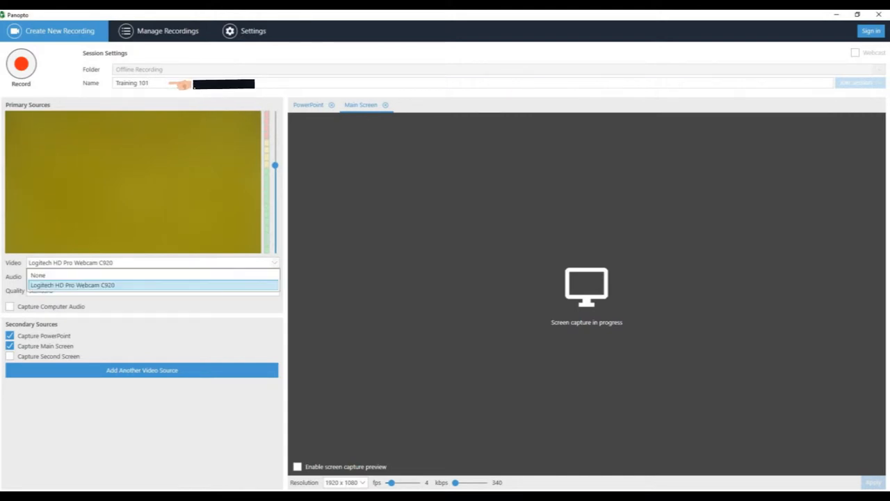
click(76, 276)
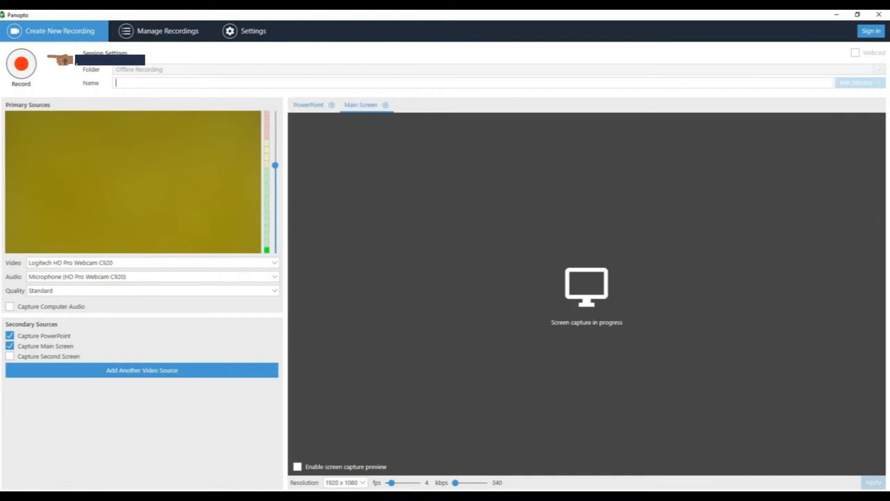
text(Training 101)
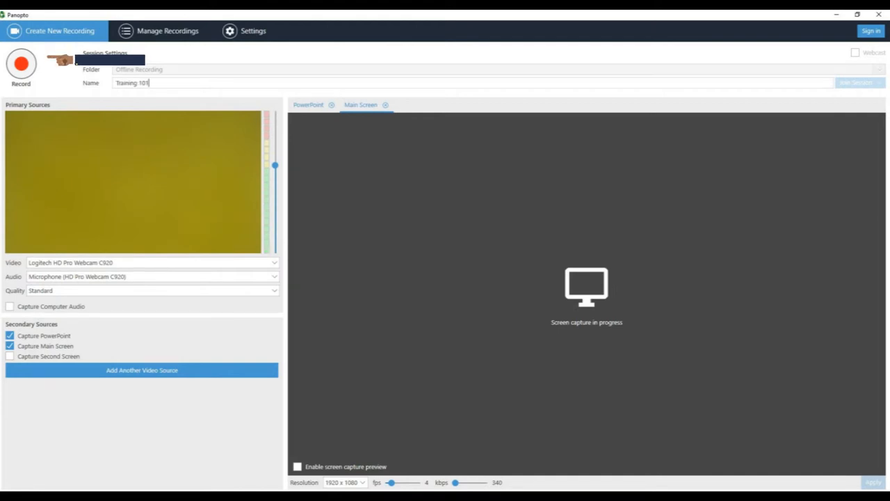